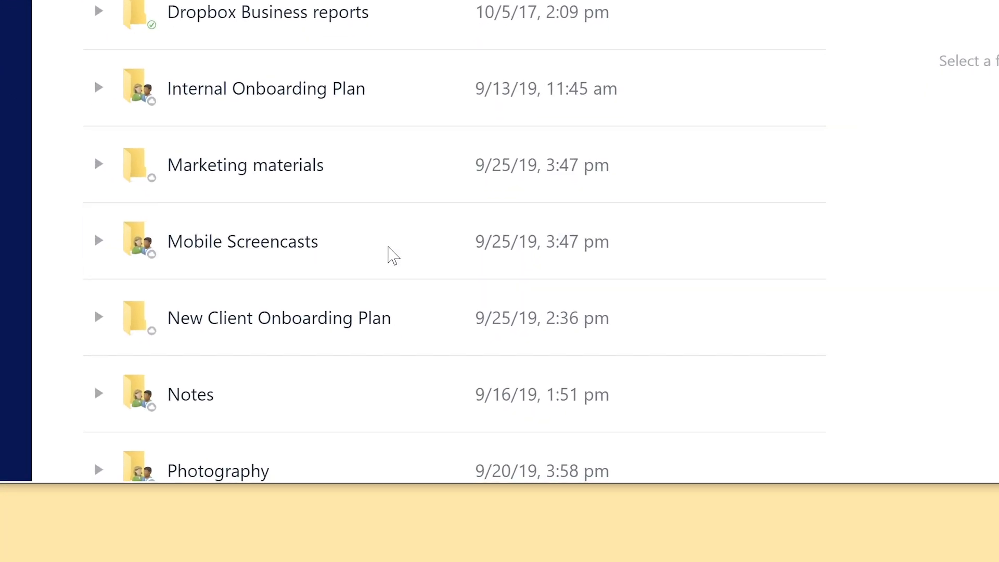
Rename the Mobile Screencasts folder to 'Marketing Screencasts' via its context menu.
right_click(243, 240)
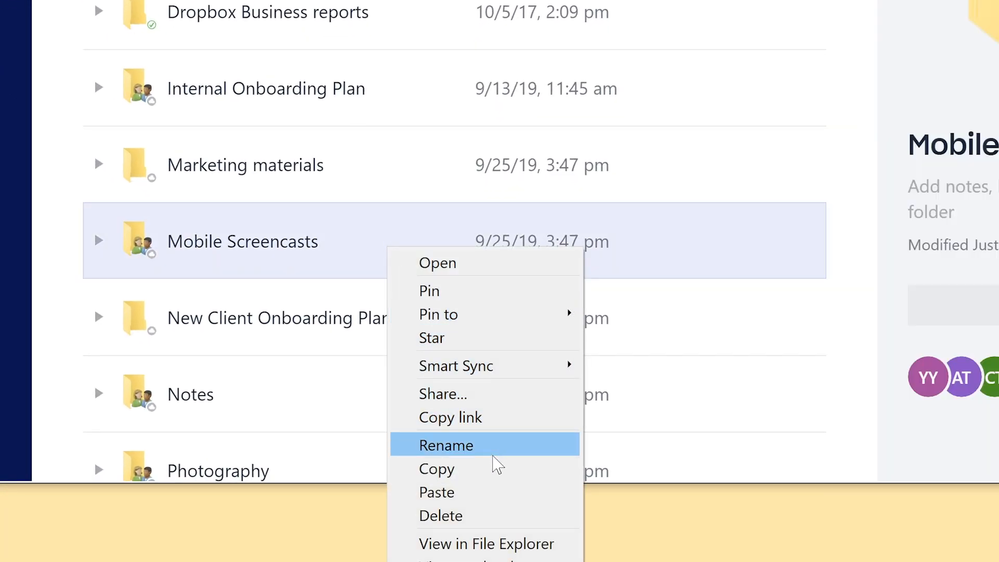
click(446, 444)
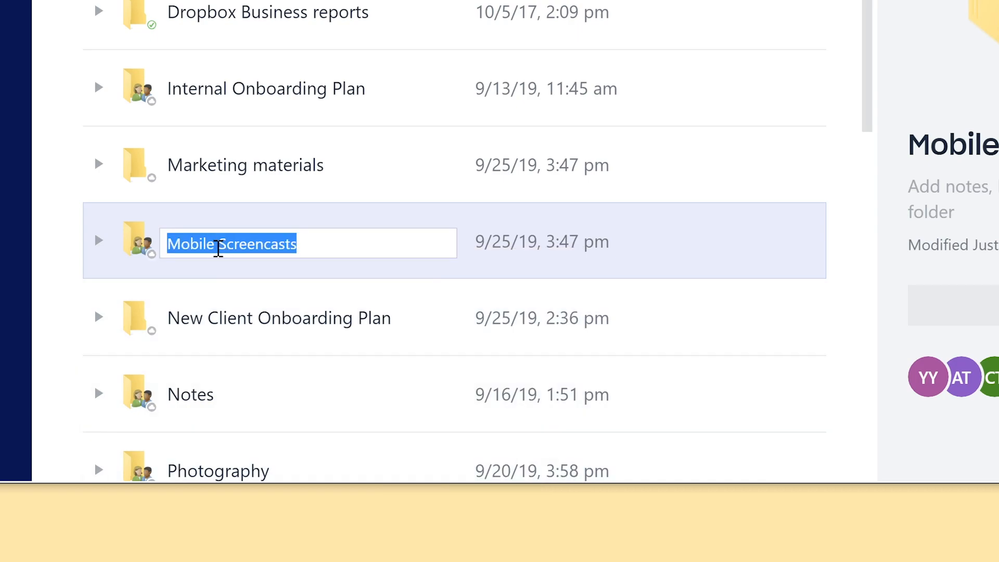
text(Marketing)
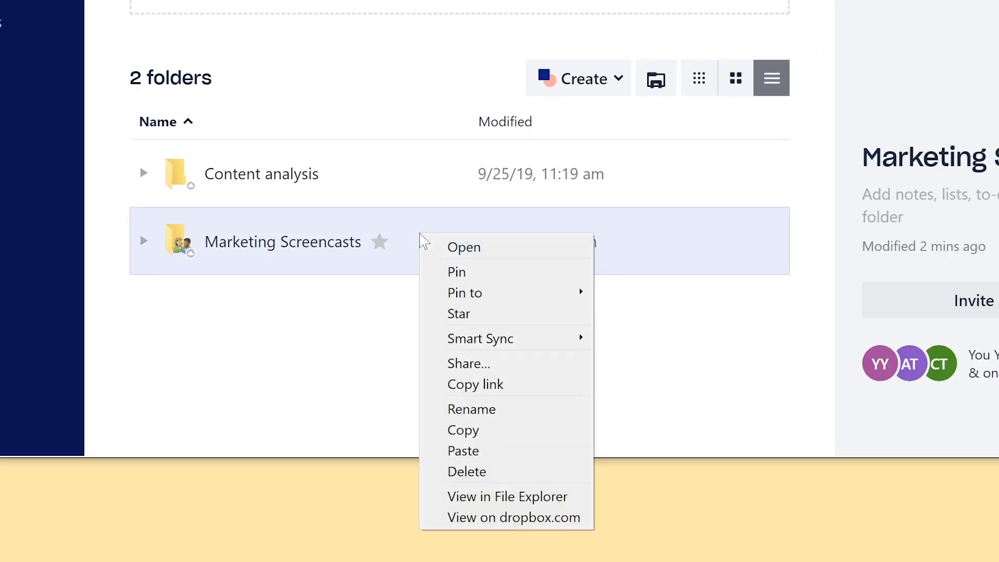
Inspect a member's 'Can edit' permission in Marketing Screencasts sharing and leave it unchanged.
click(528, 371)
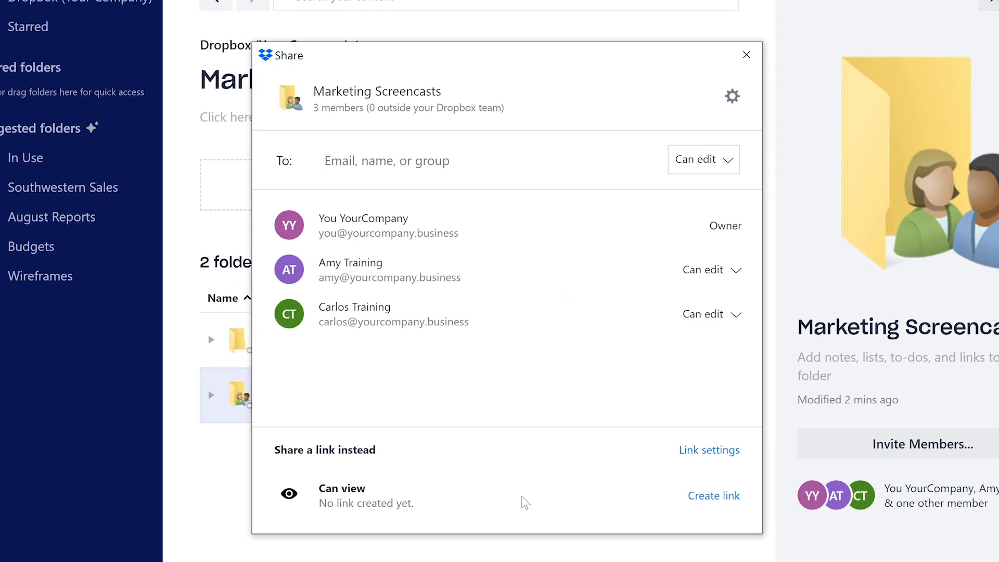
mouse_move(740, 275)
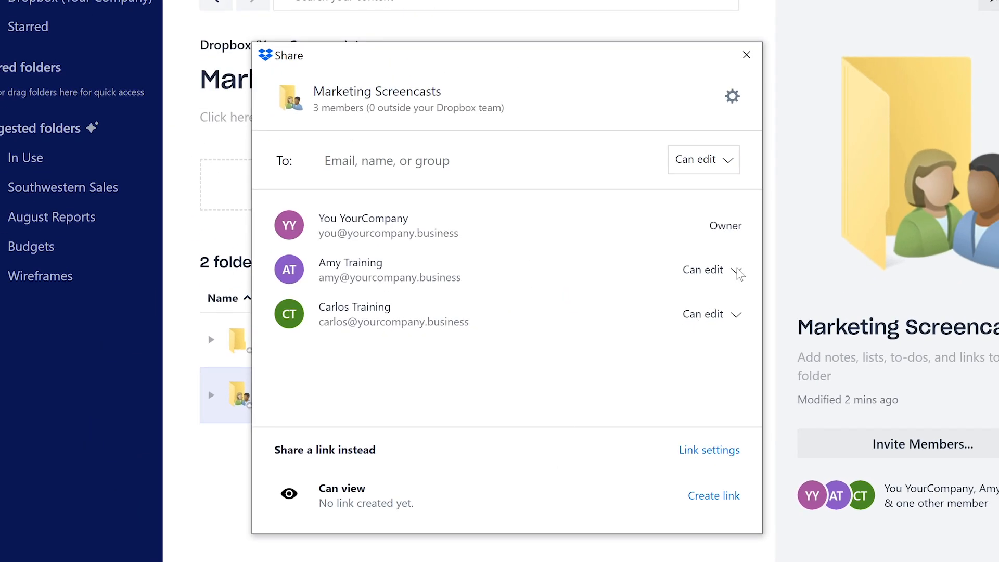
click(705, 269)
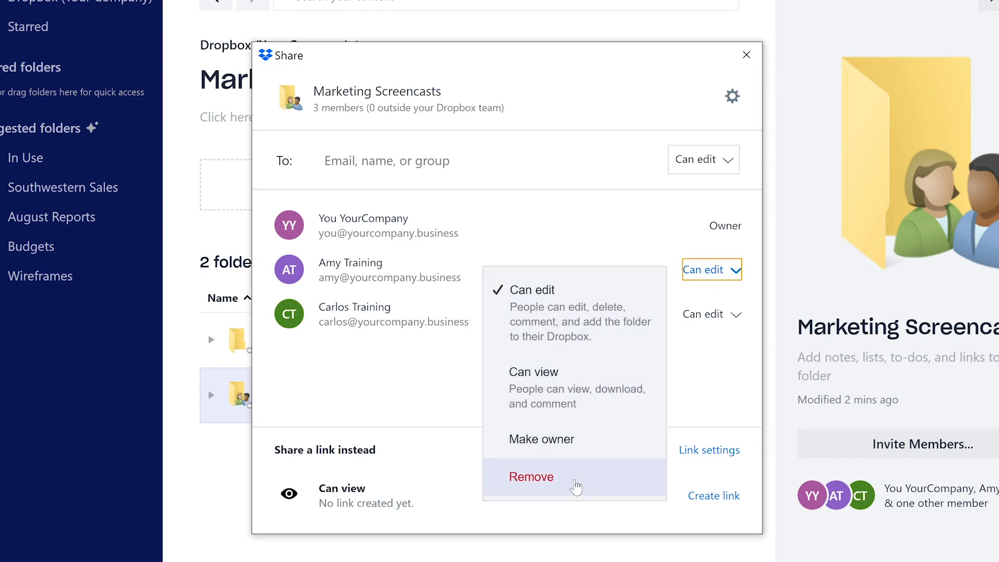
mouse_move(723, 58)
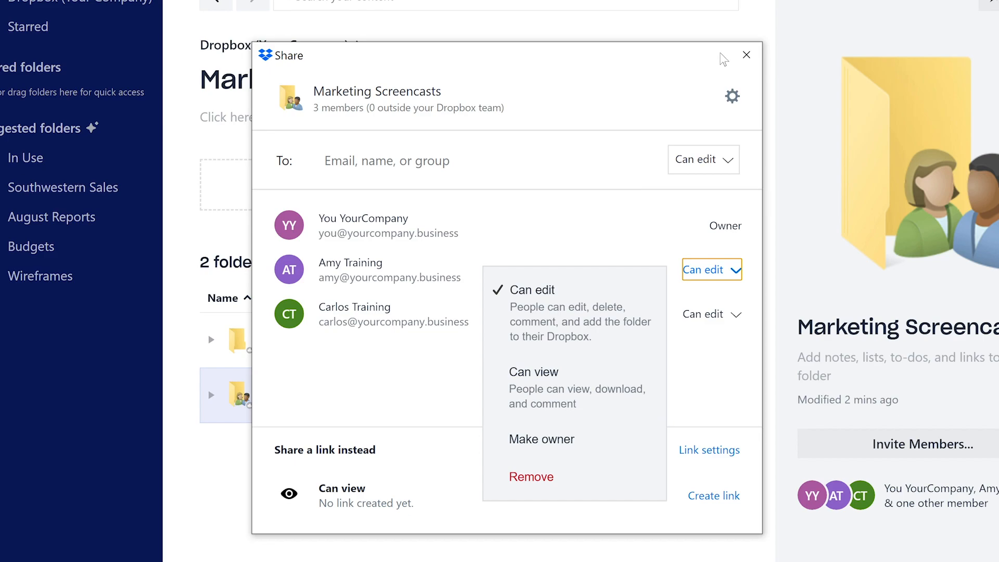
click(746, 56)
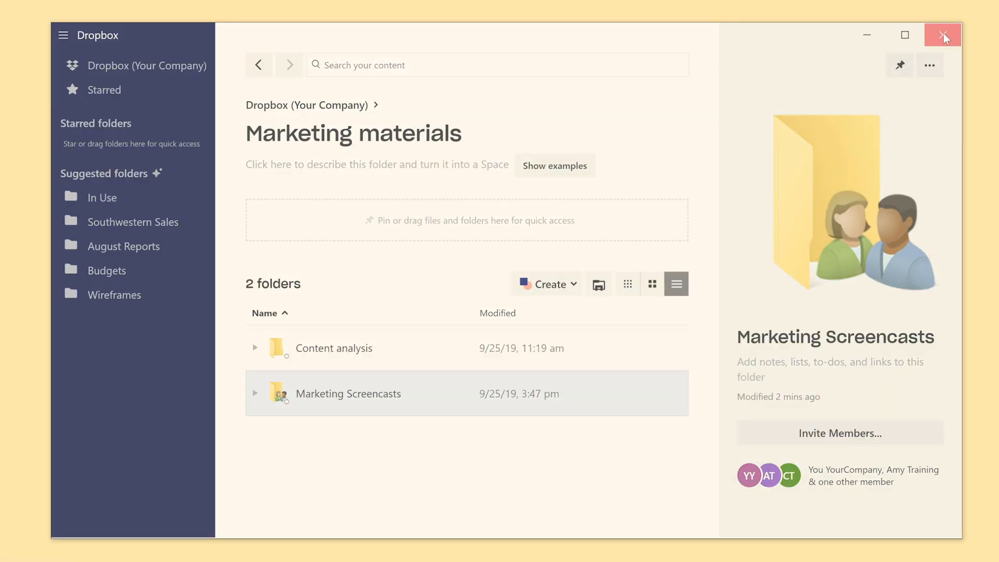
Close the desktop window and start moving the 2019 animation storyboard PDF on dropbox.com.
click(943, 35)
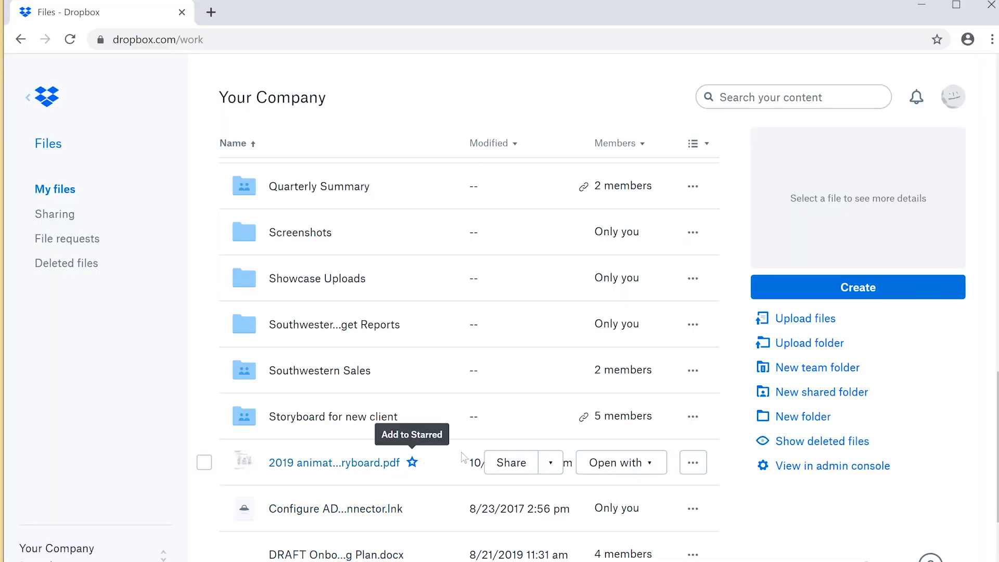
click(692, 462)
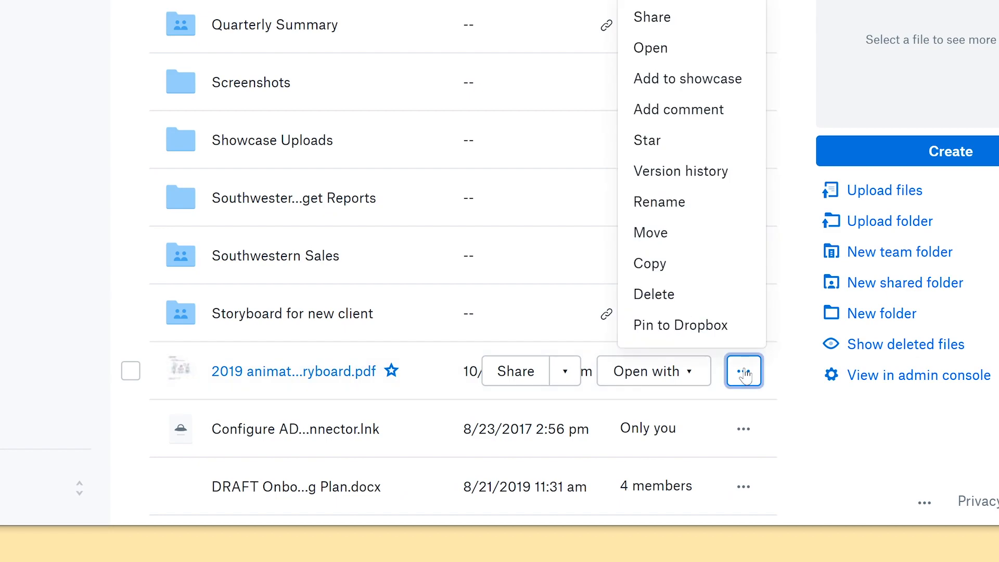
mouse_move(716, 232)
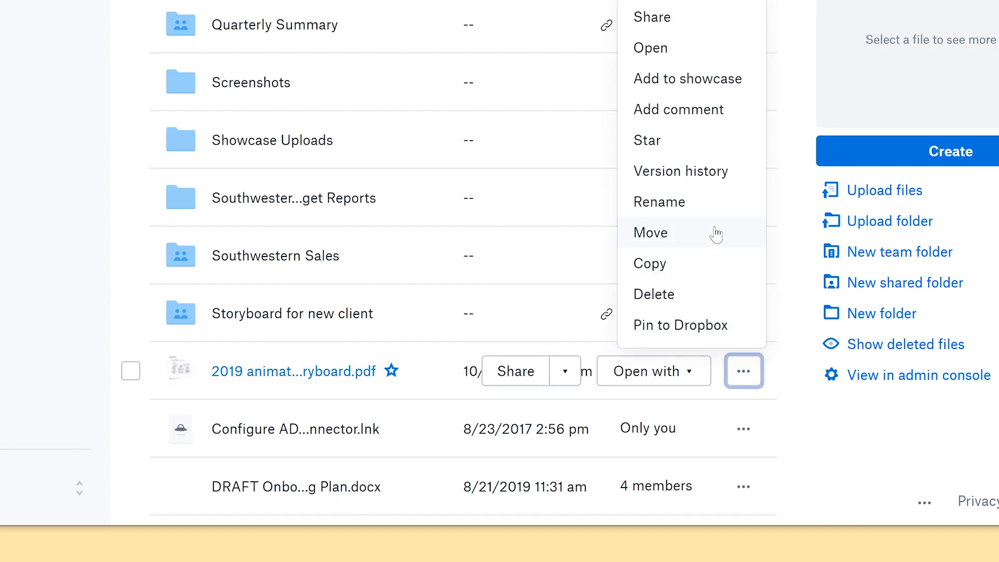
click(650, 232)
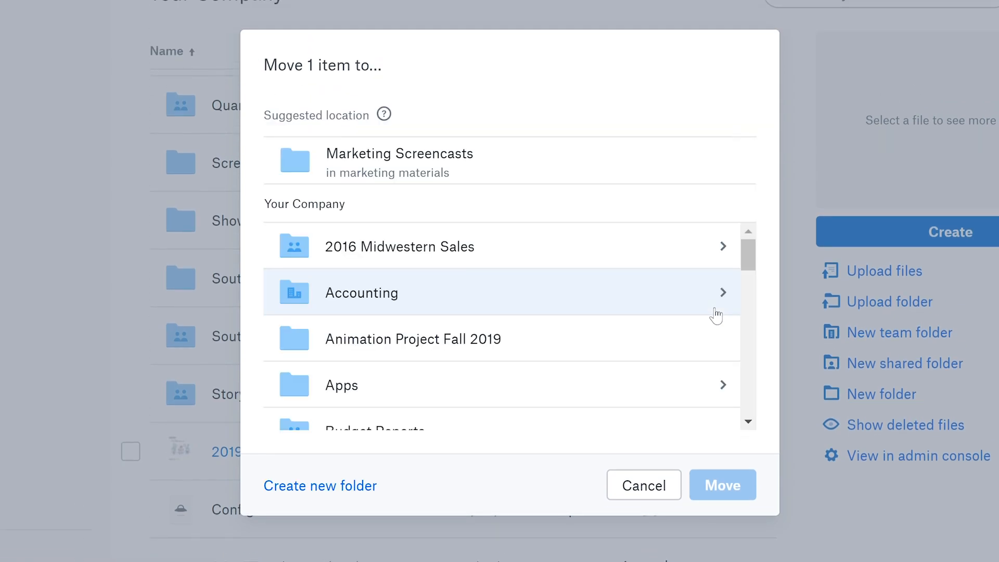
mouse_move(643, 485)
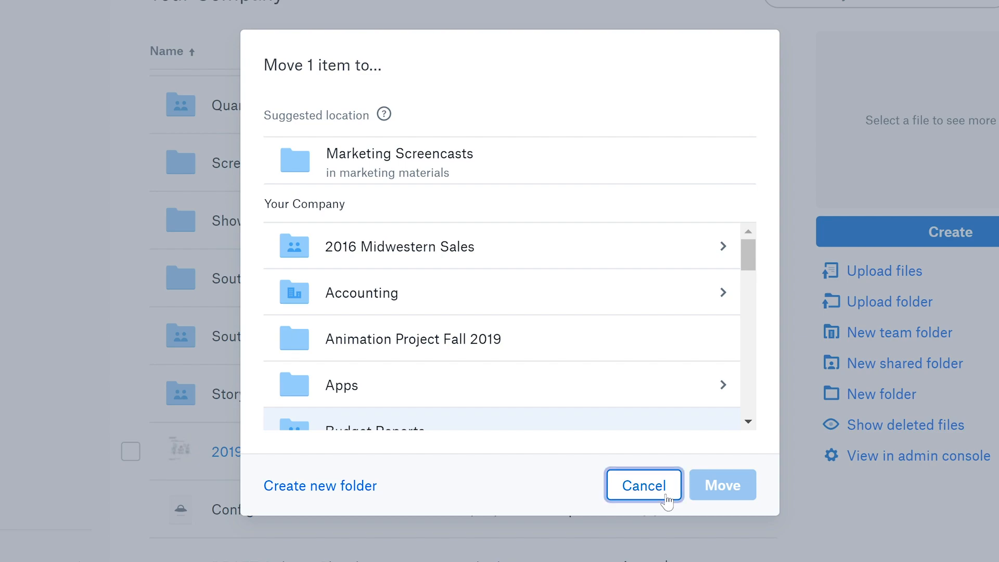
Cancel the move and select the storyboard PDF to show its details panel.
click(643, 486)
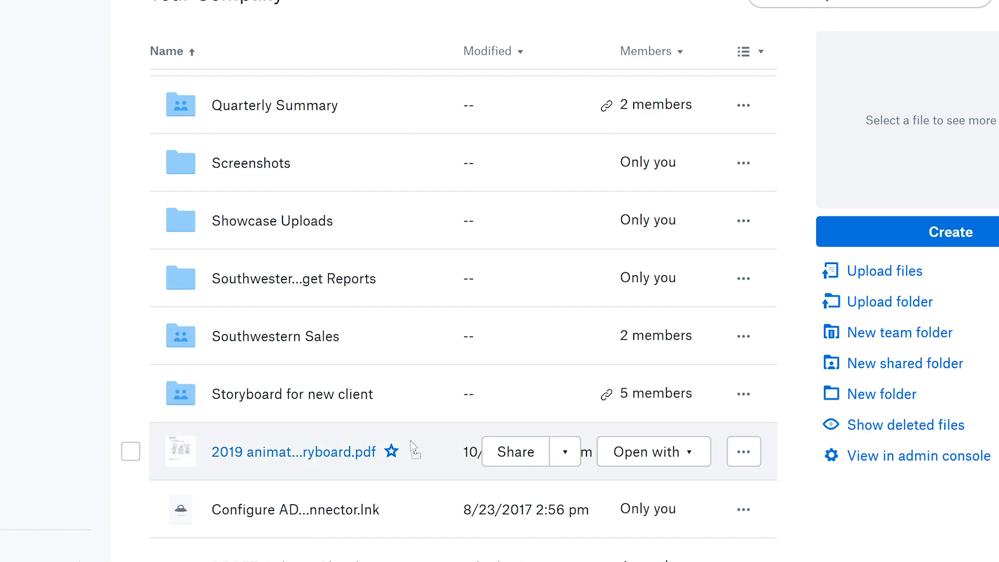
click(131, 452)
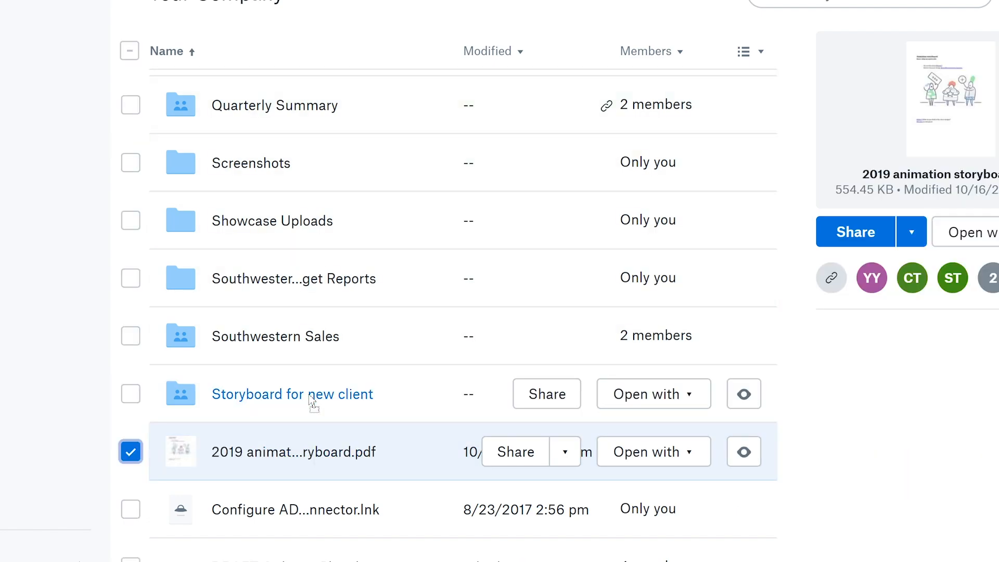